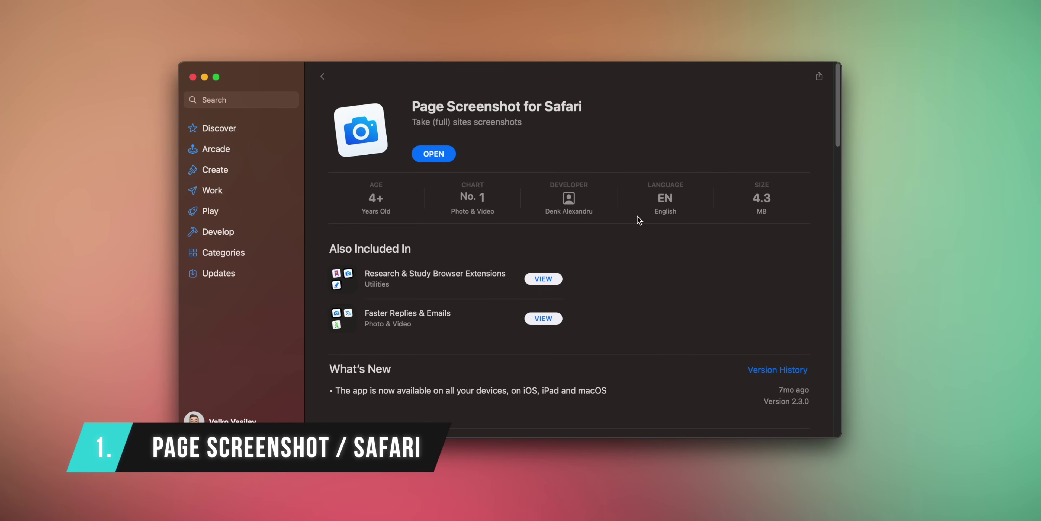
- Capture the entire Wikipedia world history page from the top with Page Screenshot
{"action": "scroll", "scroll_direction": "down", "scroll_amount": 3}
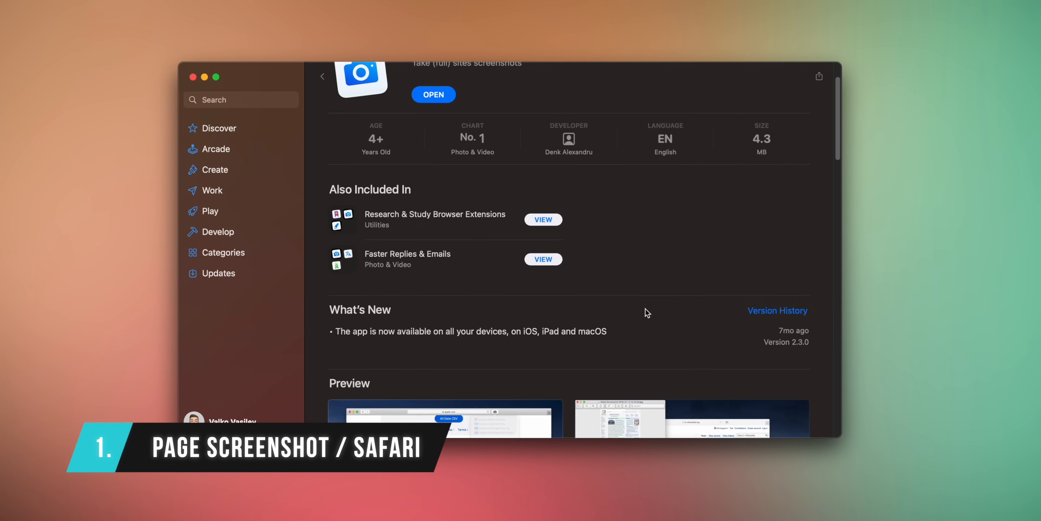
{"action": "scroll", "scroll_direction": "down", "scroll_amount": 3}
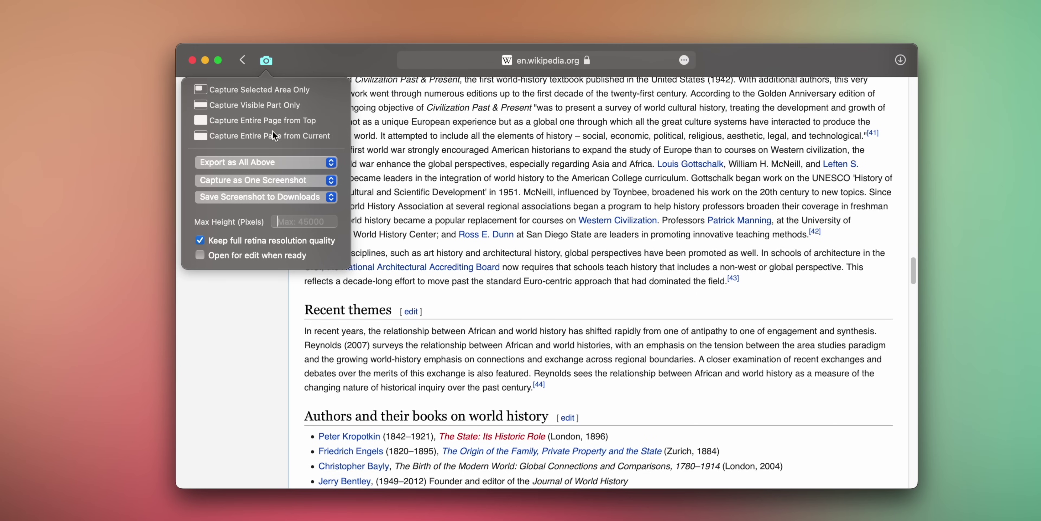
{"action": "mouse_move", "coordinate": [292, 124]}
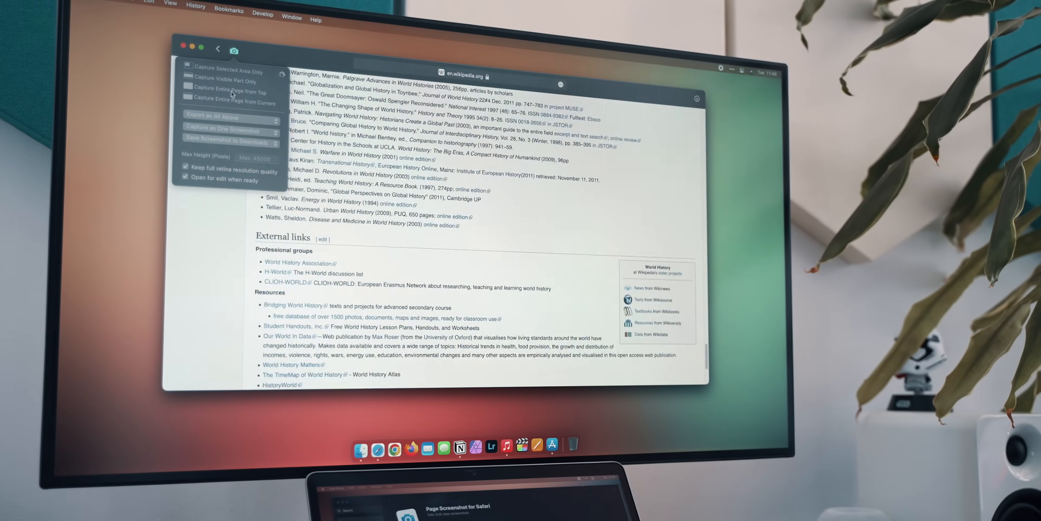
{"action": "left_click", "coordinate": [227, 92]}
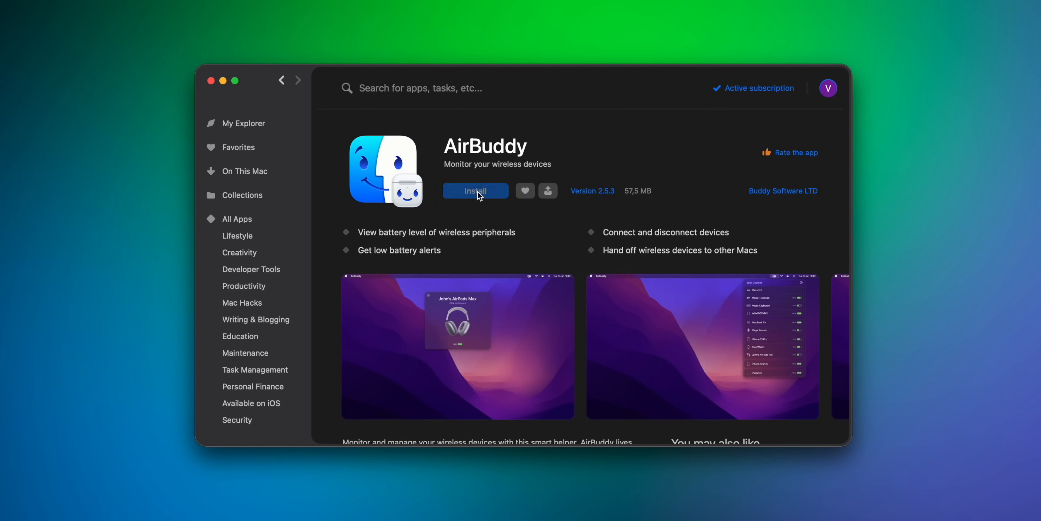
- Install AirBuddy from Setapp and show the Your Devices battery list from the menu bar
{"action": "left_click", "coordinate": [476, 191]}
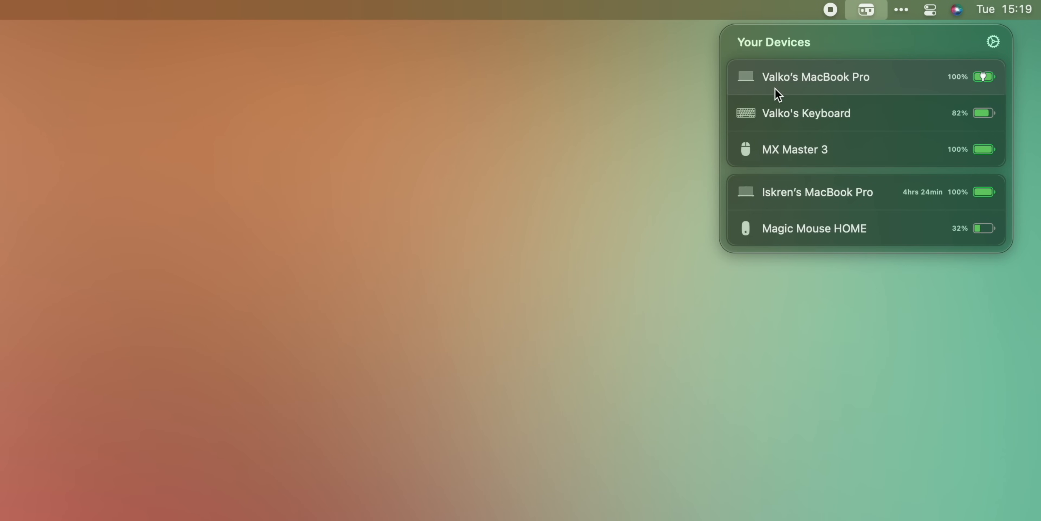
{"action": "mouse_move", "coordinate": [960, 163]}
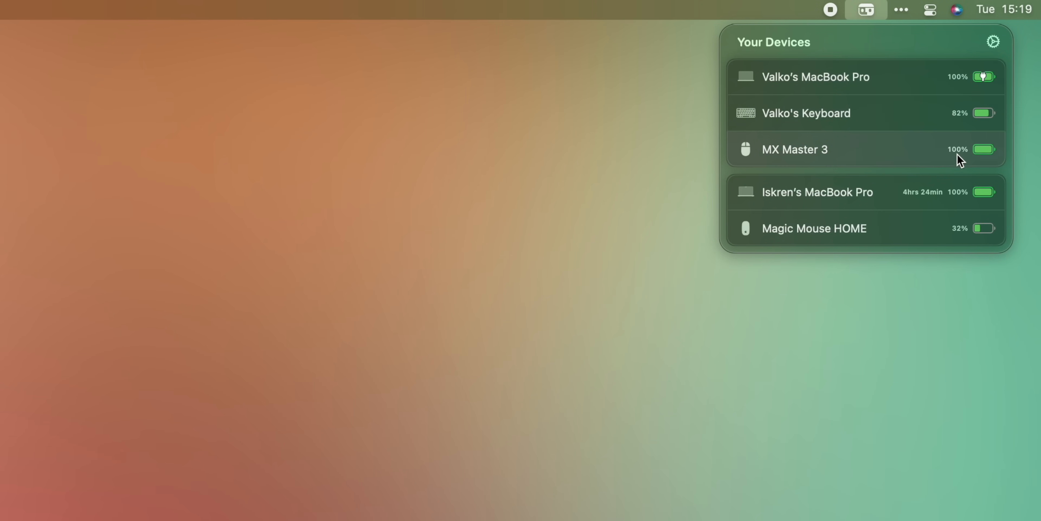
{"action": "mouse_move", "coordinate": [947, 230]}
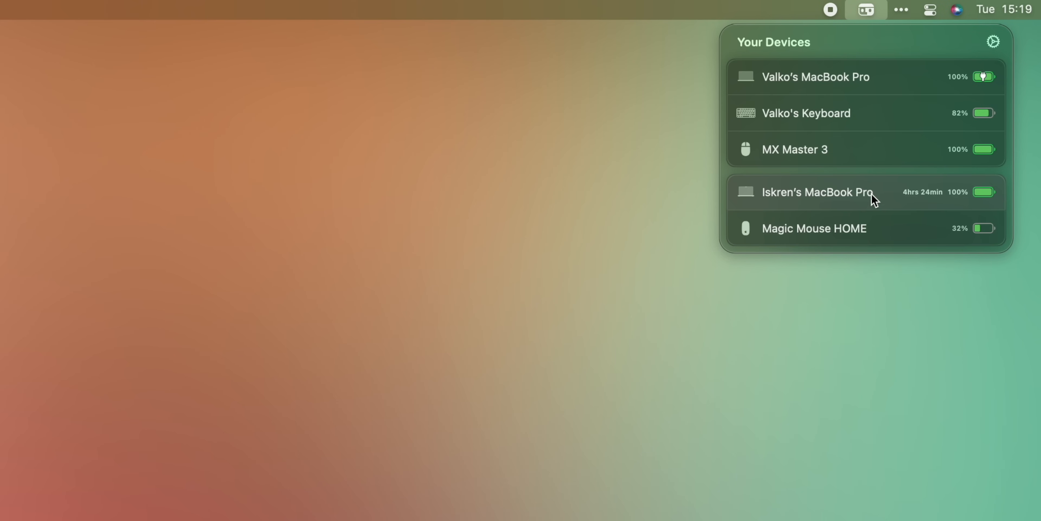
{"action": "left_click", "coordinate": [993, 42]}
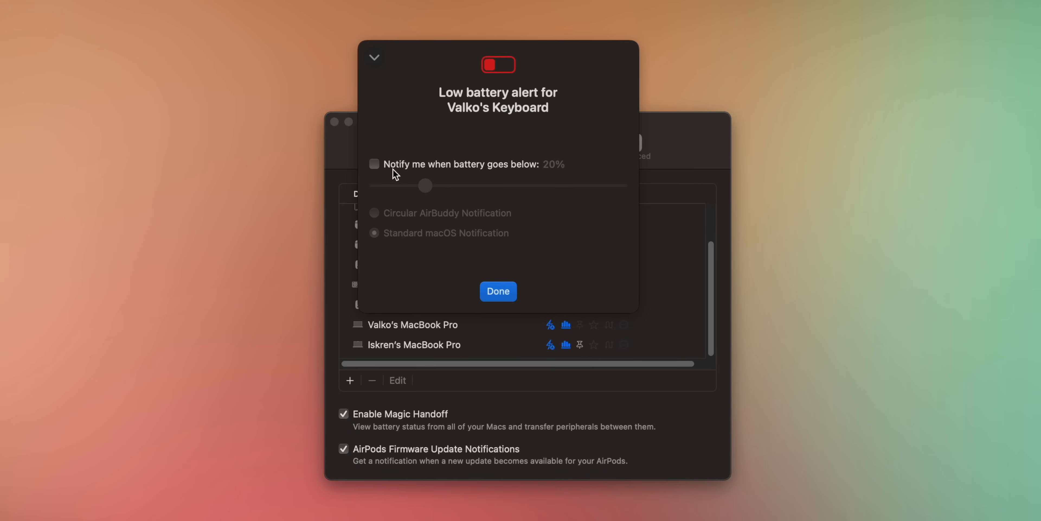
- Enable the 20% low-battery alert for the keyboard and move to per-device settings
{"action": "left_click", "coordinate": [374, 165]}
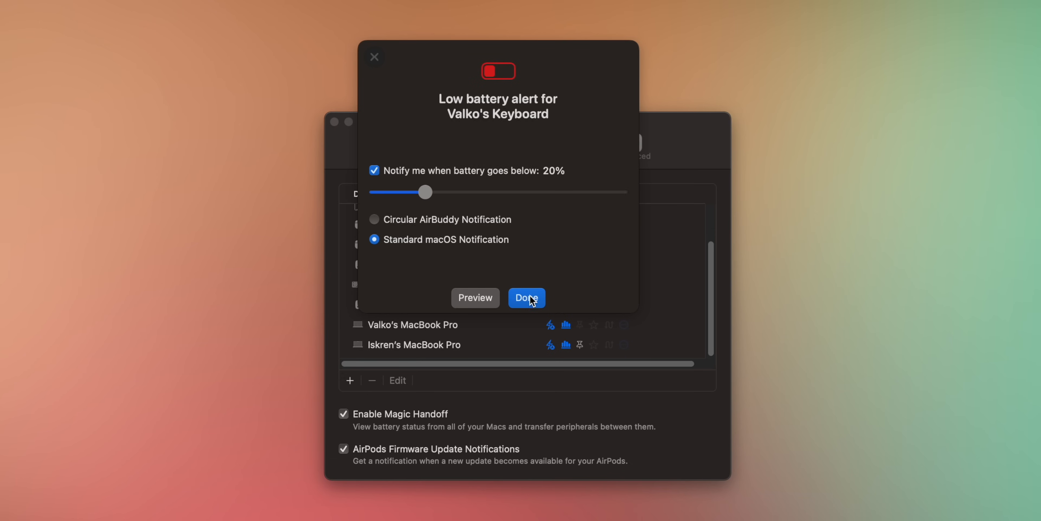
{"action": "left_click", "coordinate": [527, 298]}
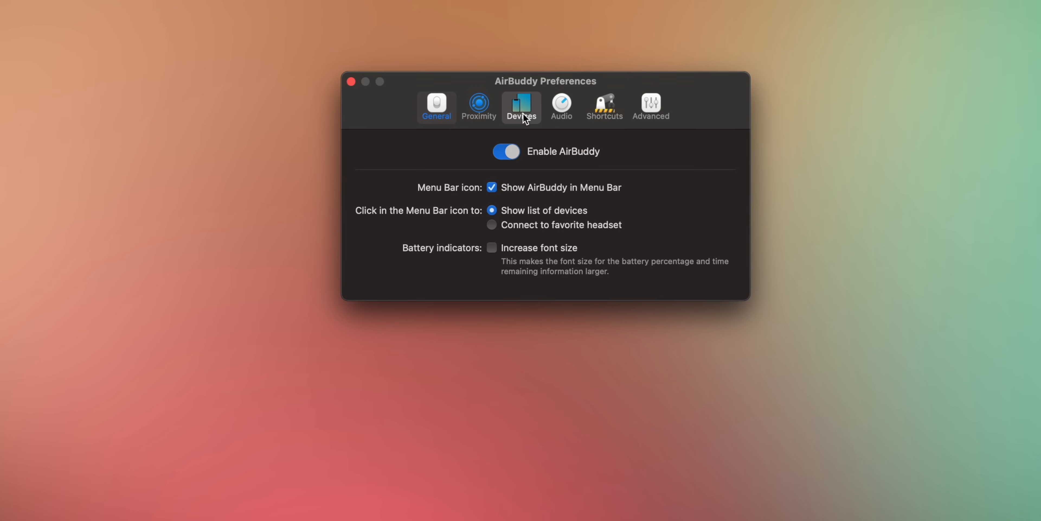
{"action": "left_click", "coordinate": [522, 107]}
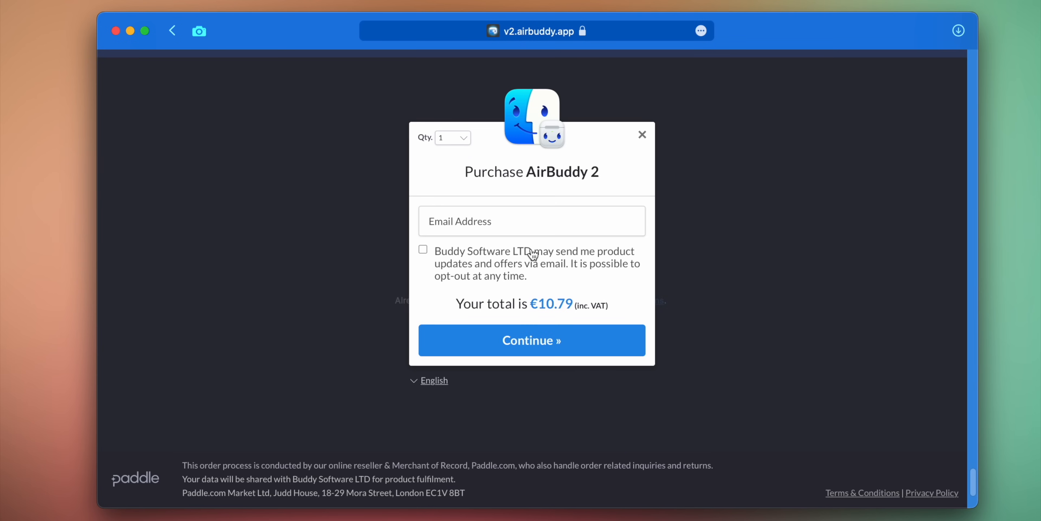
{"action": "mouse_move", "coordinate": [505, 285]}
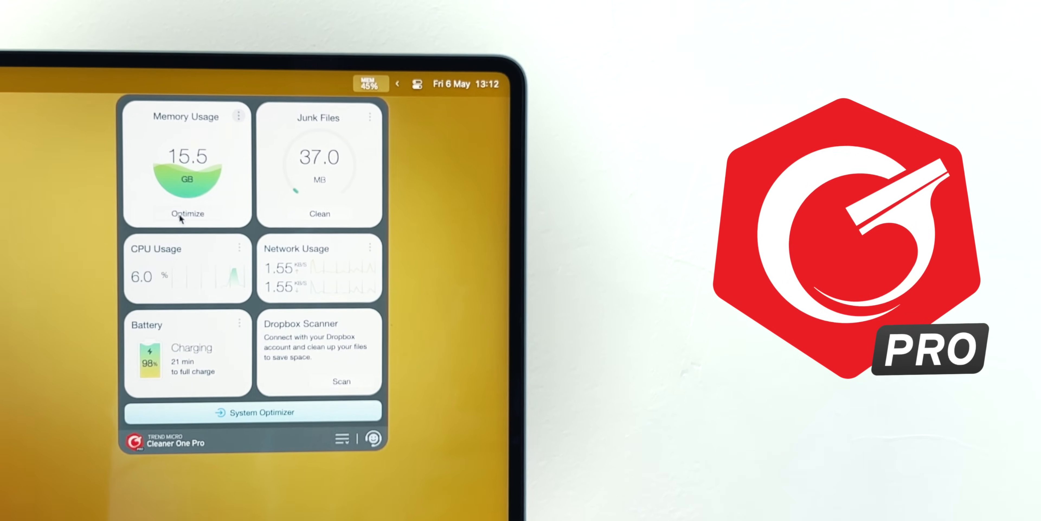
- Free up memory from the widget and start the Smart Scan
{"action": "left_click", "coordinate": [186, 213]}
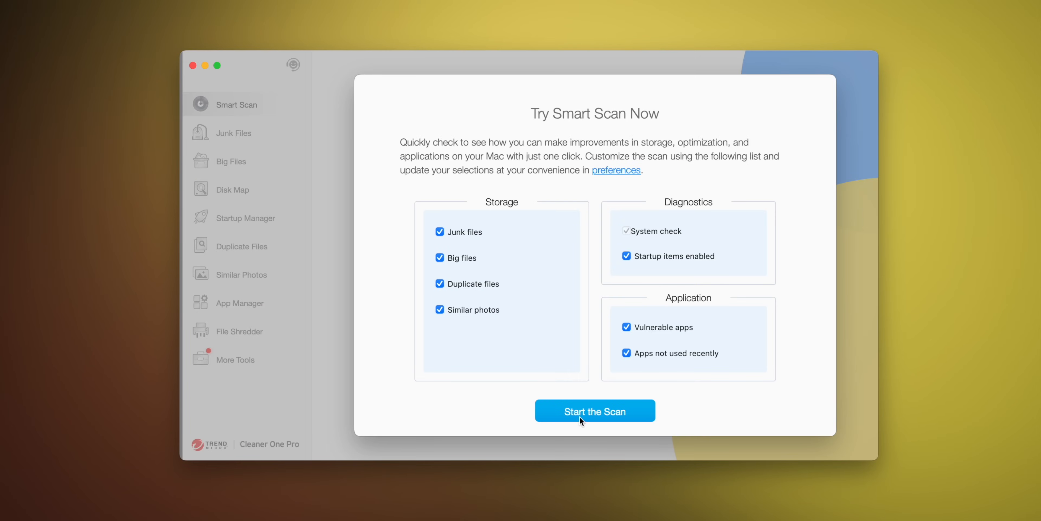
{"action": "left_click", "coordinate": [595, 411]}
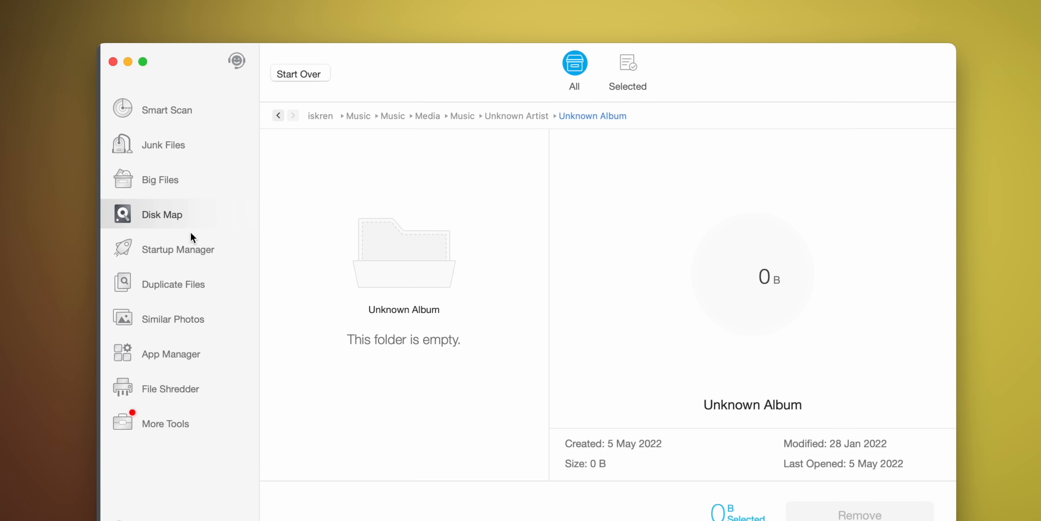
- Review the login items in Startup Manager
{"action": "left_click", "coordinate": [178, 249]}
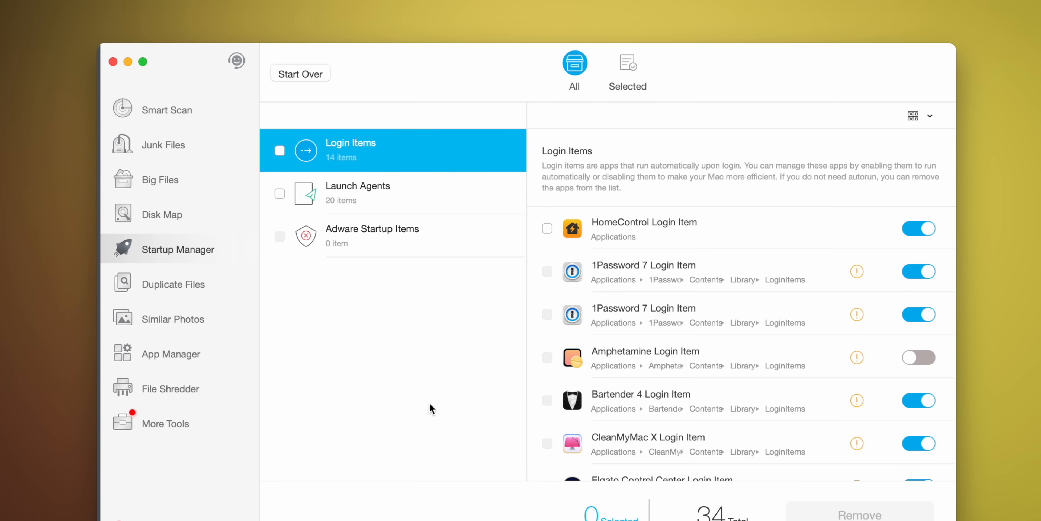
{"action": "scroll", "scroll_direction": "down", "scroll_amount": 3}
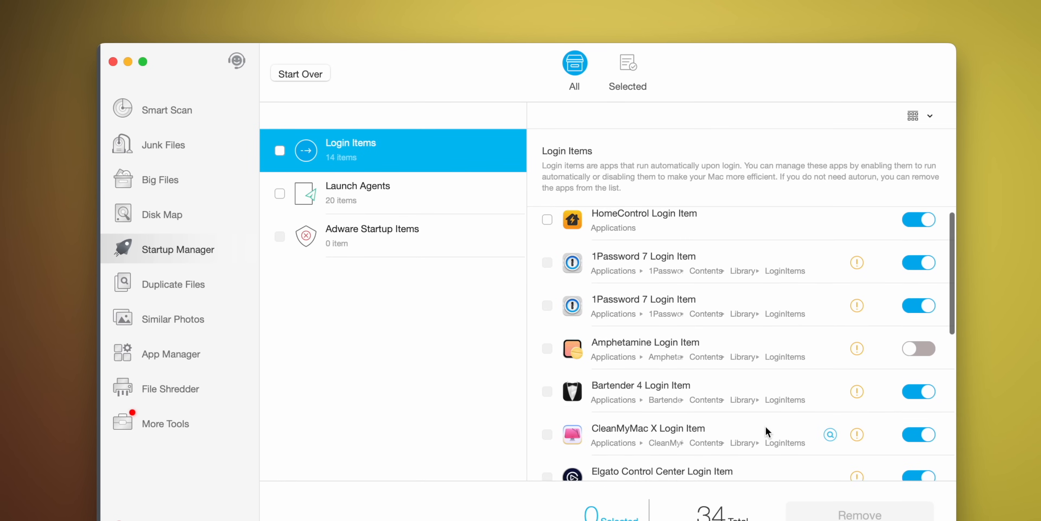
{"action": "scroll", "scroll_direction": "down", "scroll_amount": 3}
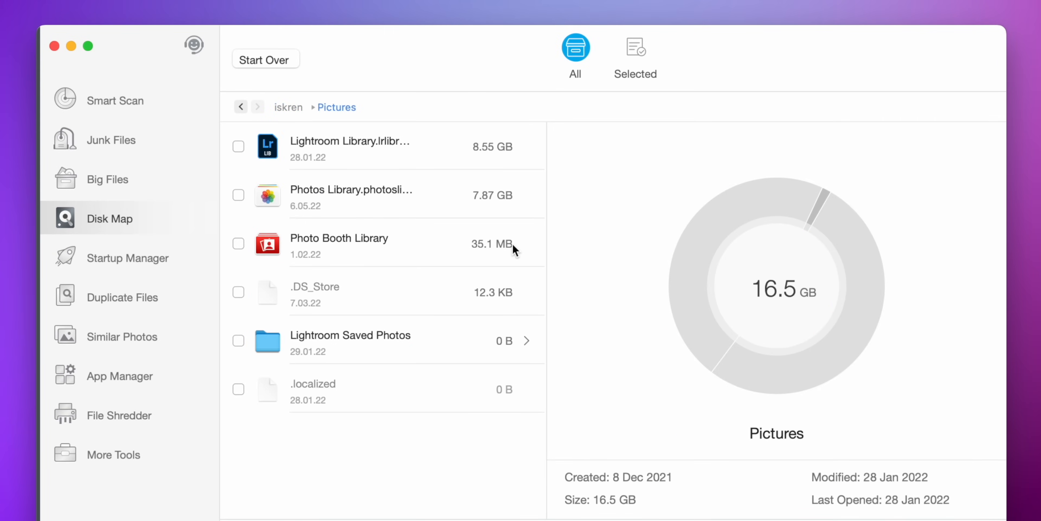
- Scan installed apps in App Manager, select NetSpot for removal, and start freeing memory
{"action": "left_click", "coordinate": [120, 376]}
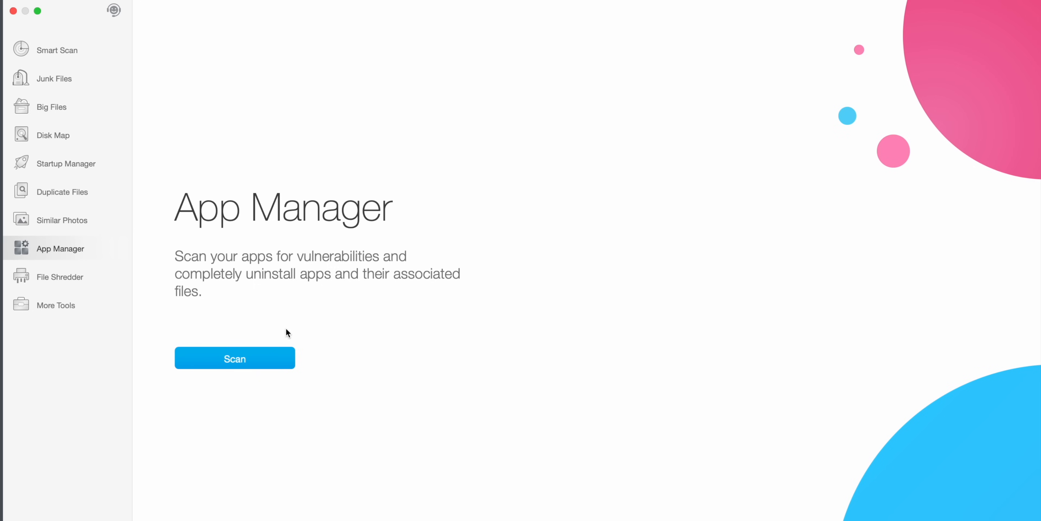
{"action": "left_click", "coordinate": [234, 358]}
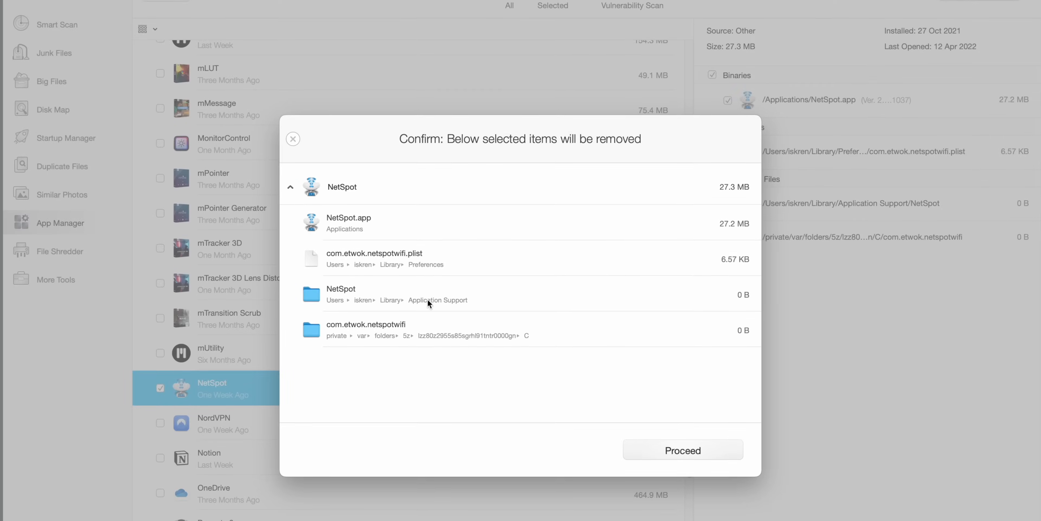
{"action": "left_click", "coordinate": [682, 450]}
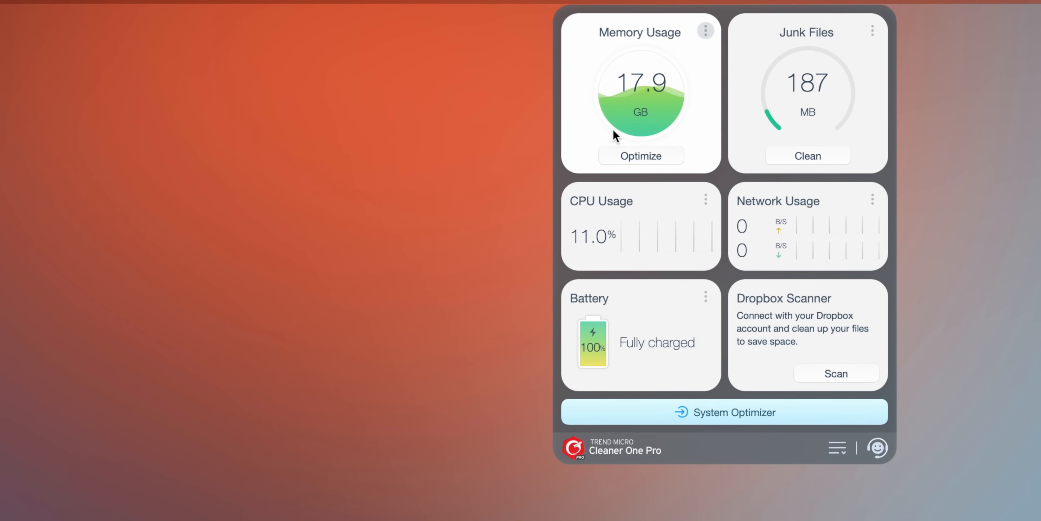
{"action": "left_click", "coordinate": [641, 156]}
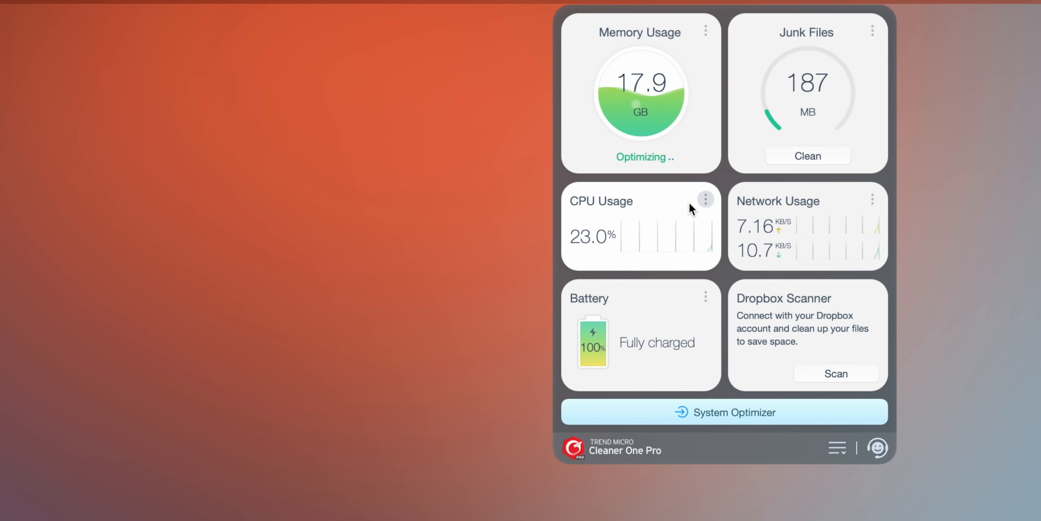